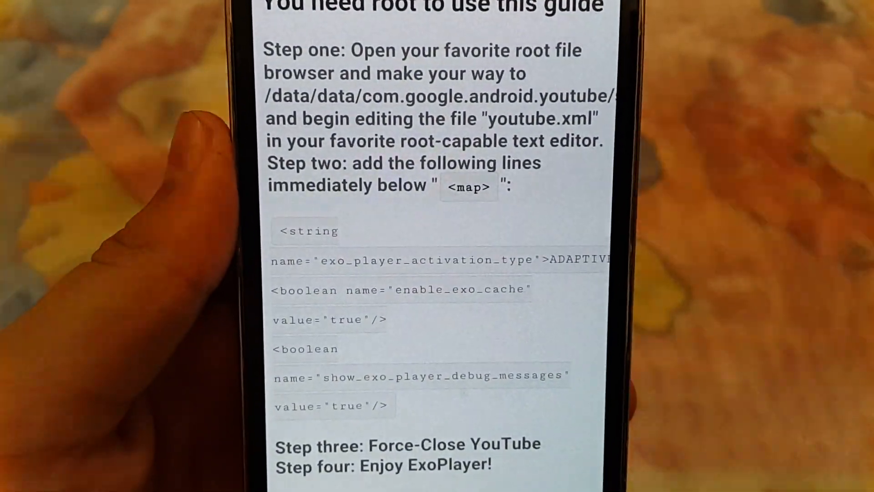
# Open /data/data and scroll through the com.google.android package folders.
pyautogui.doubleClick(424, 259)
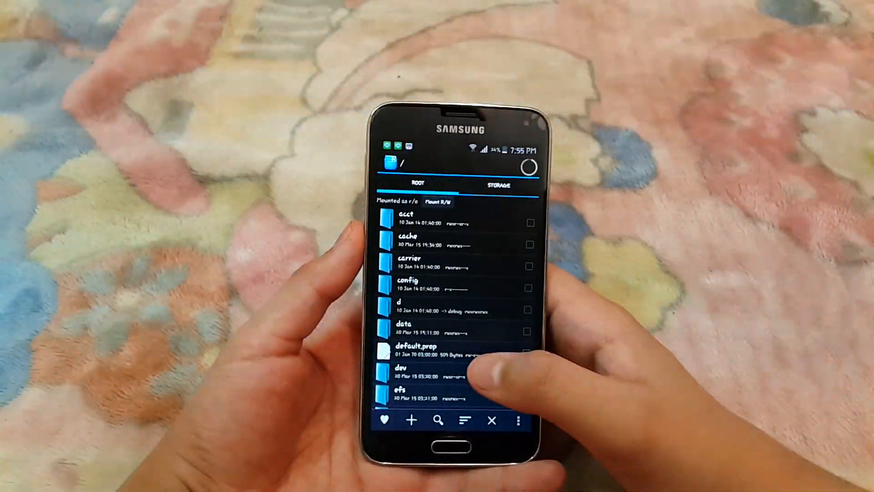
pyautogui.click(404, 327)
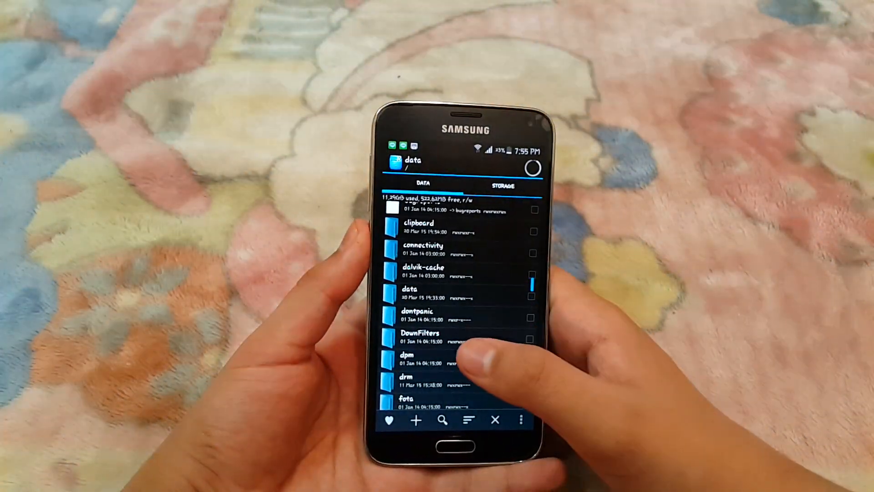
pyautogui.scroll(-3)
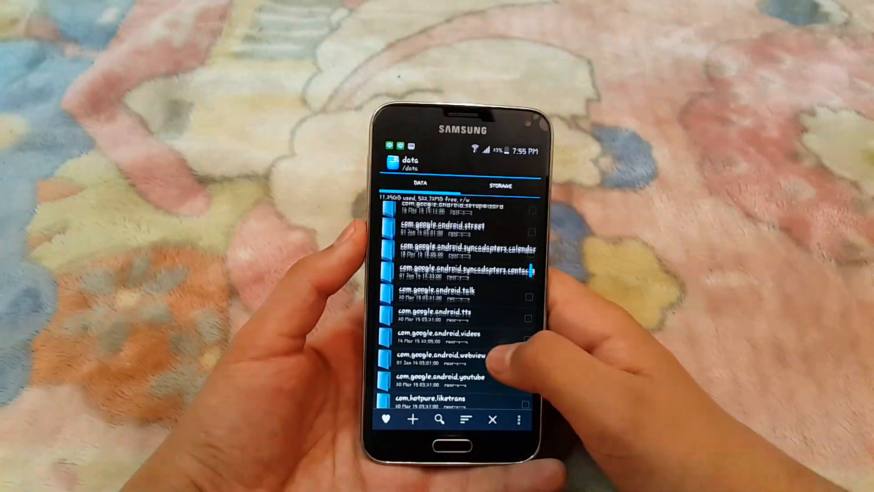
pyautogui.scroll(3)
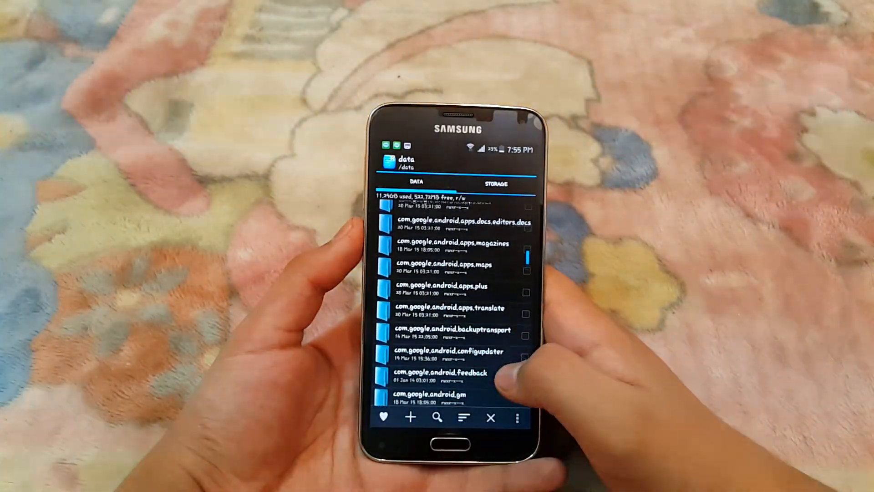
pyautogui.scroll(3)
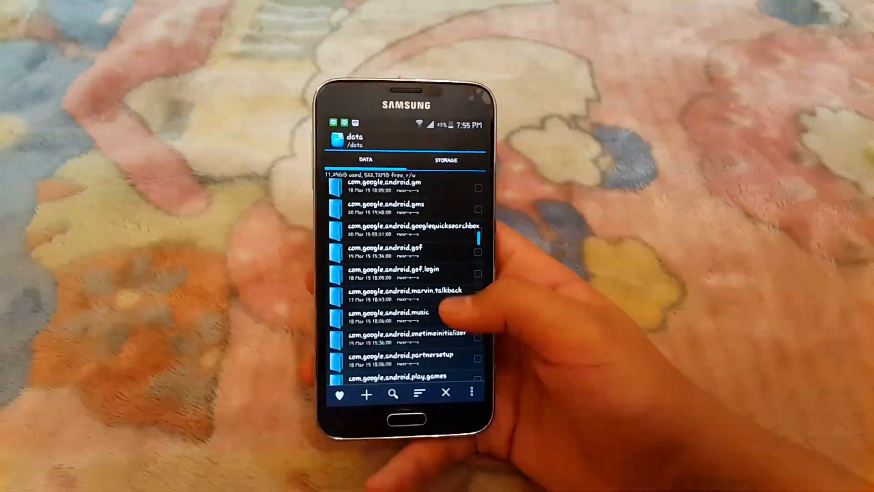
pyautogui.scroll(-3)
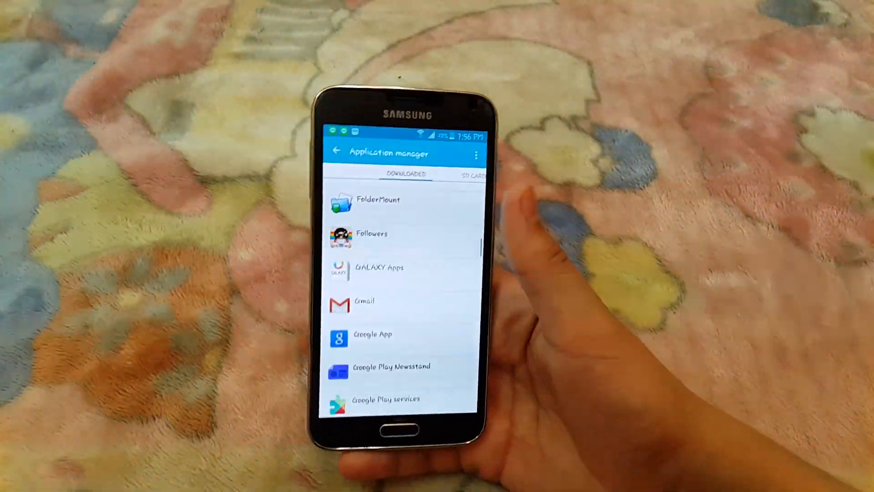
# Scroll the Downloaded apps list to YouTube and open its App info page.
pyautogui.scroll(-3)
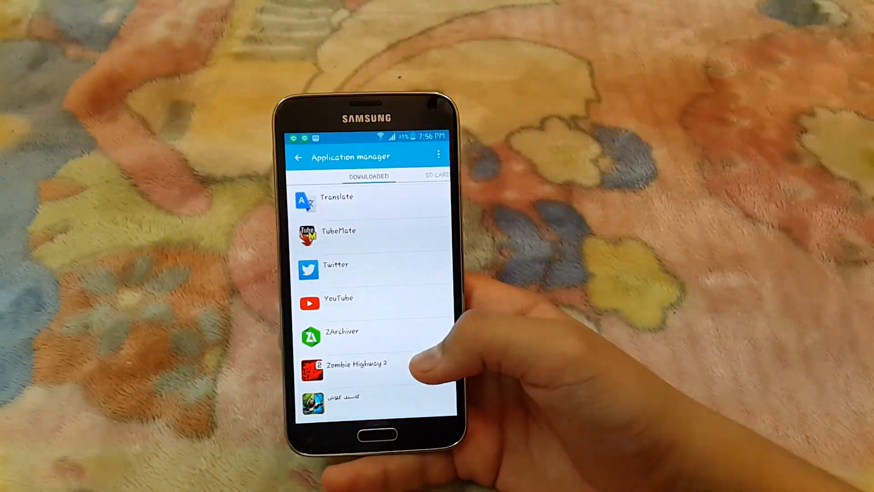
pyautogui.click(338, 298)
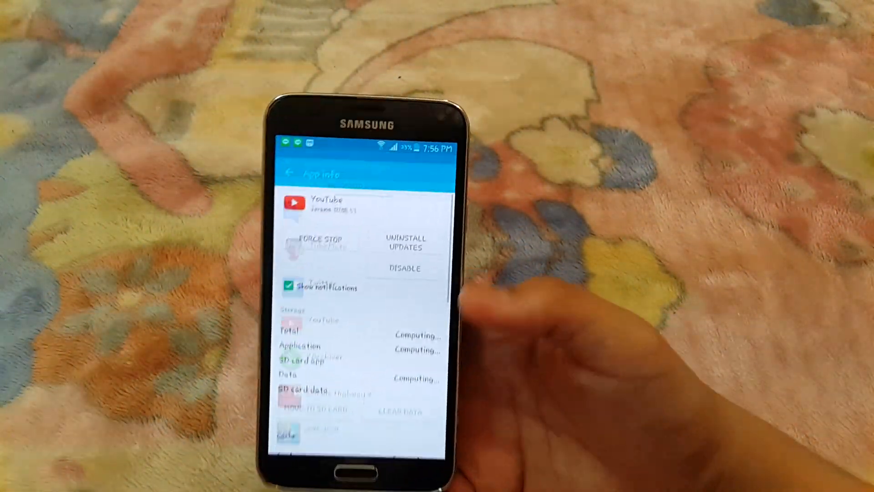